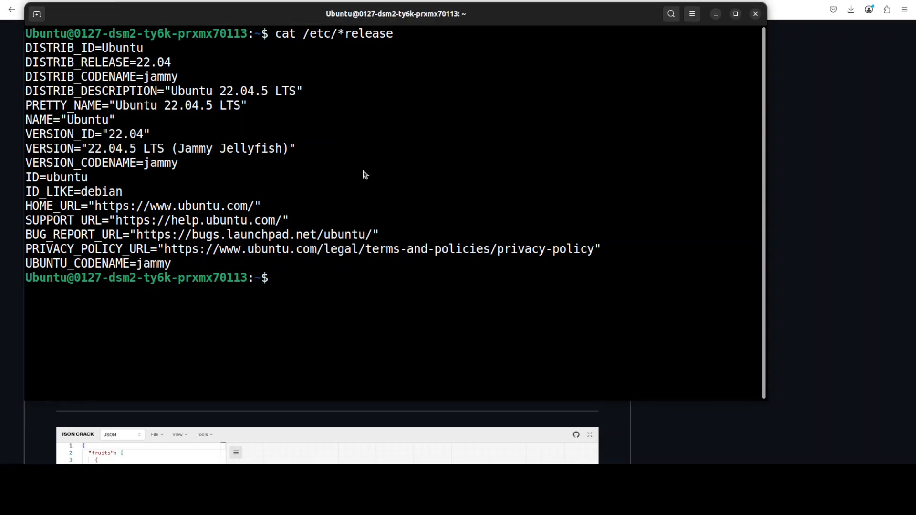
# Create and activate the Python 3.11 conda environment 'ai' with conda create.
pyautogui.write('conda create -n ai python=3.11 -y && conda activate ai')
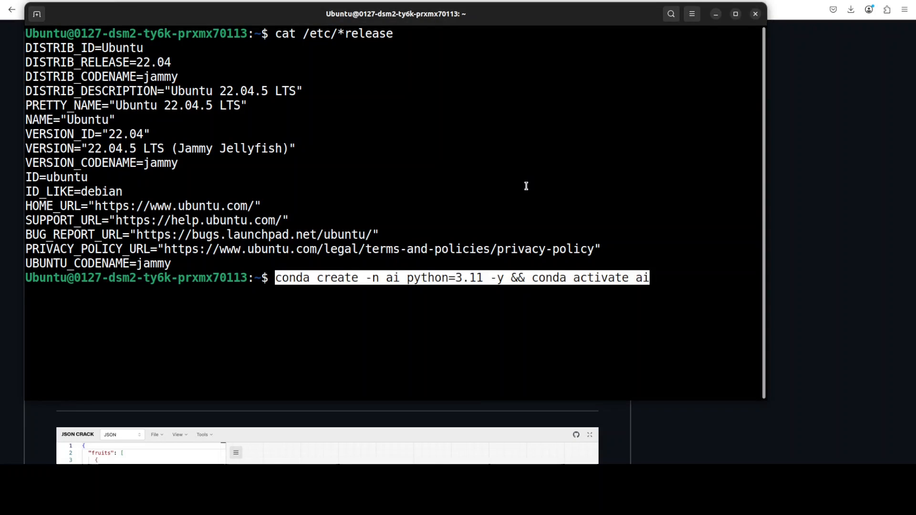
pyautogui.press('Return')
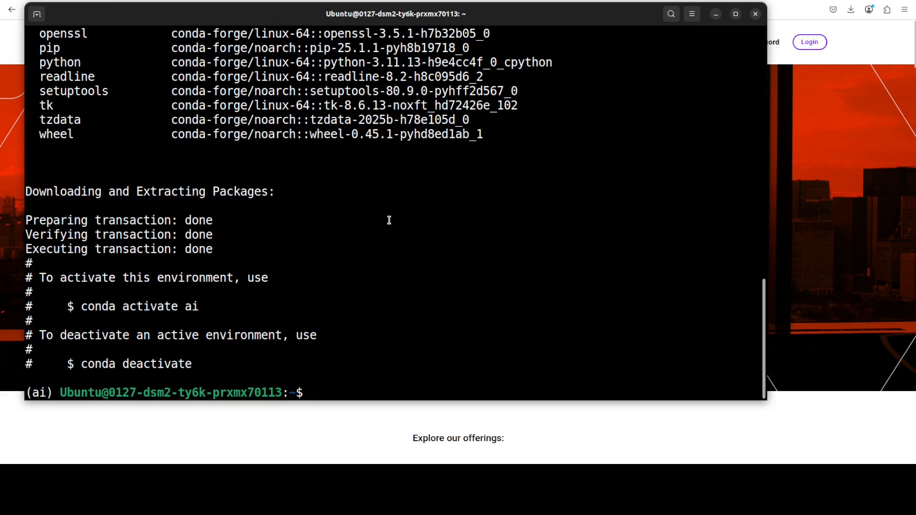
# Paste the copied command into the terminal and begin typing the next command.
pyautogui.rightClick(388, 221)
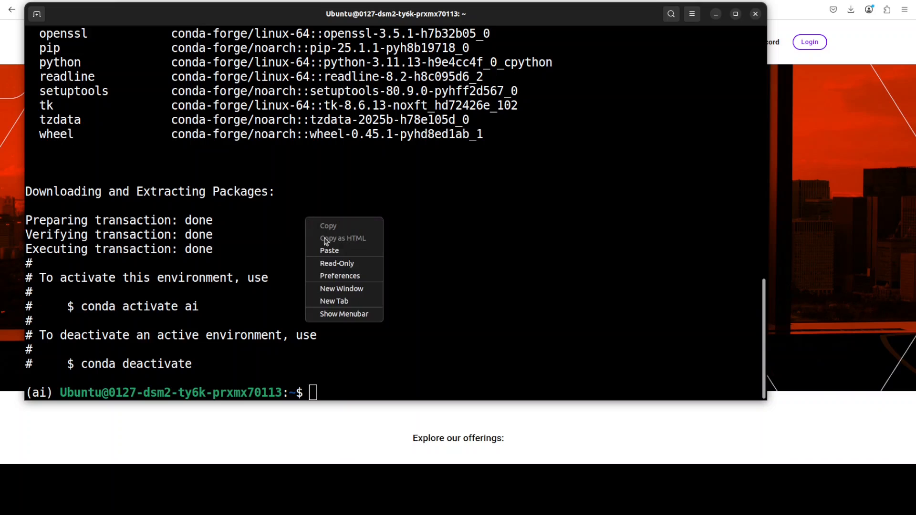
pyautogui.click(329, 250)
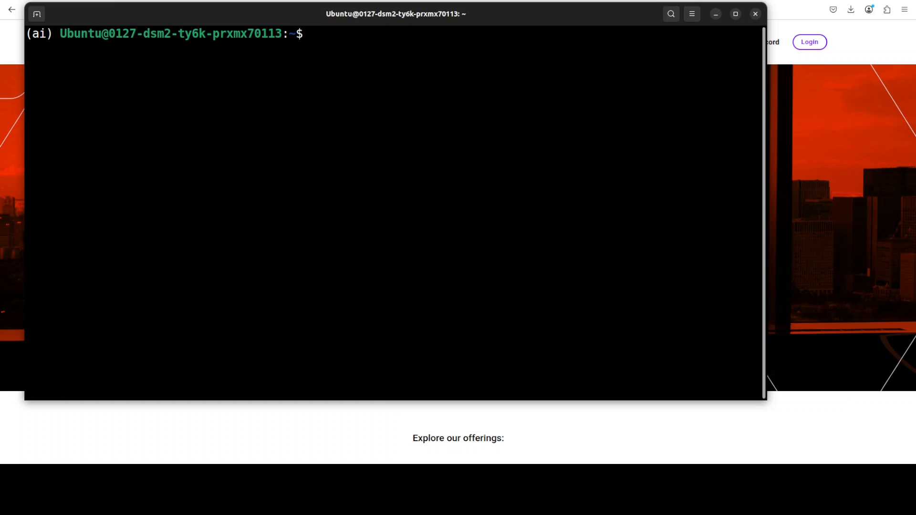
pyautogui.write('do')
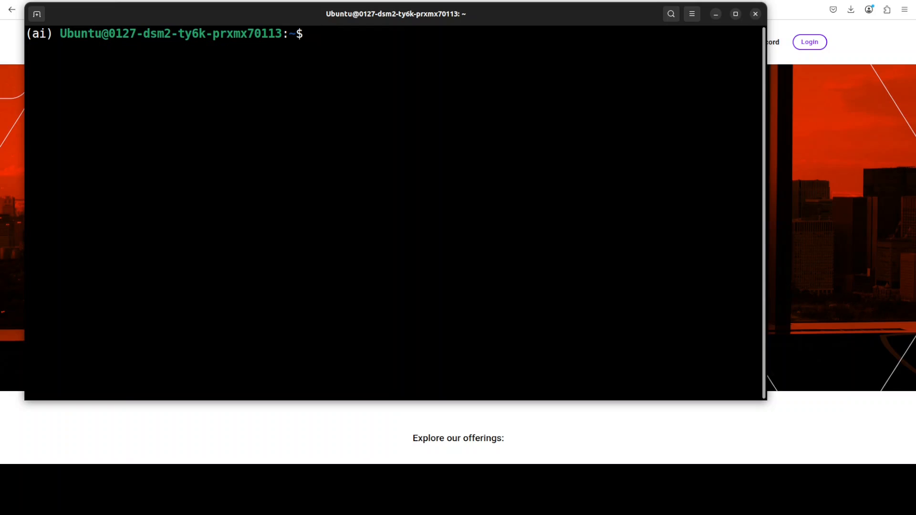
# Move into the jsoncrack folder and run 'docker compose build'.
pyautogui.press('Return')
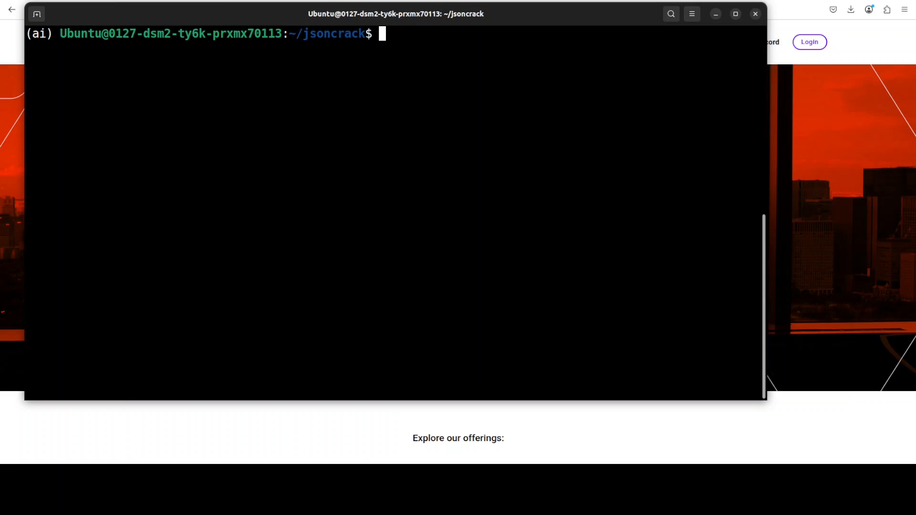
pyautogui.write('docker compose build')
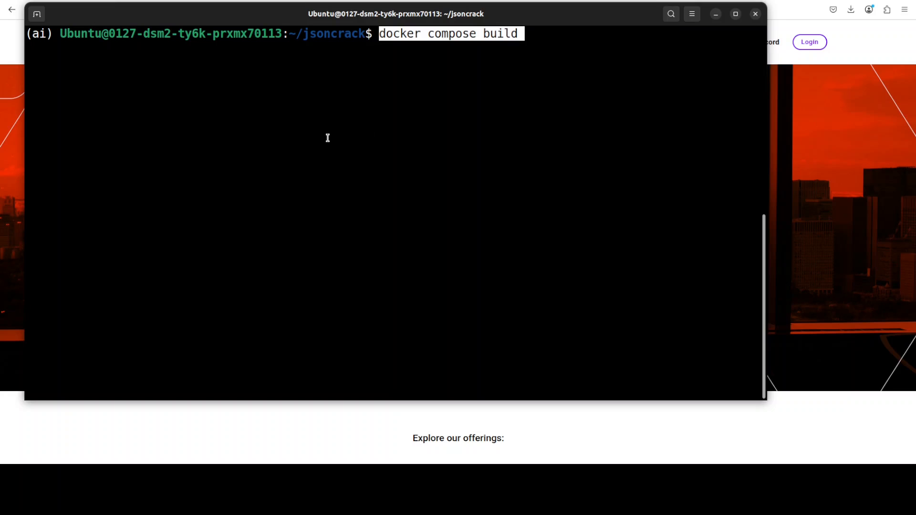
pyautogui.moveTo(318, 239)
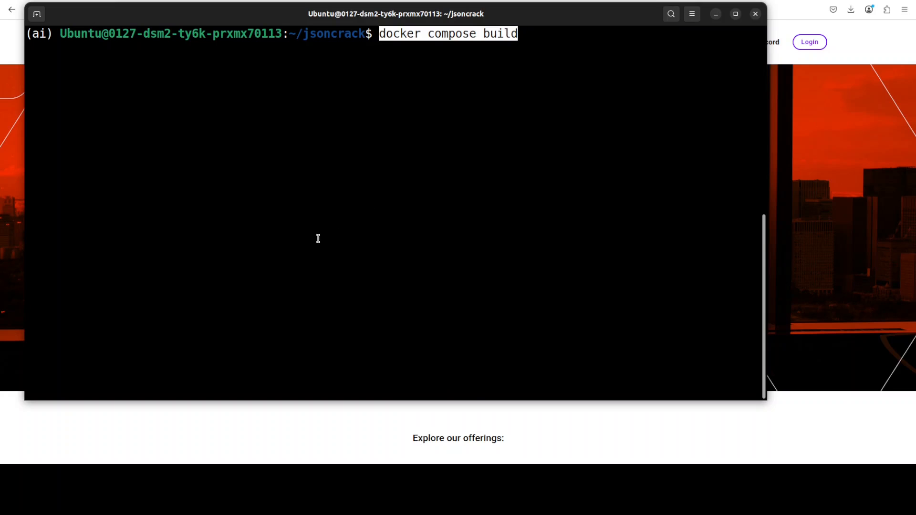
pyautogui.press('Return')
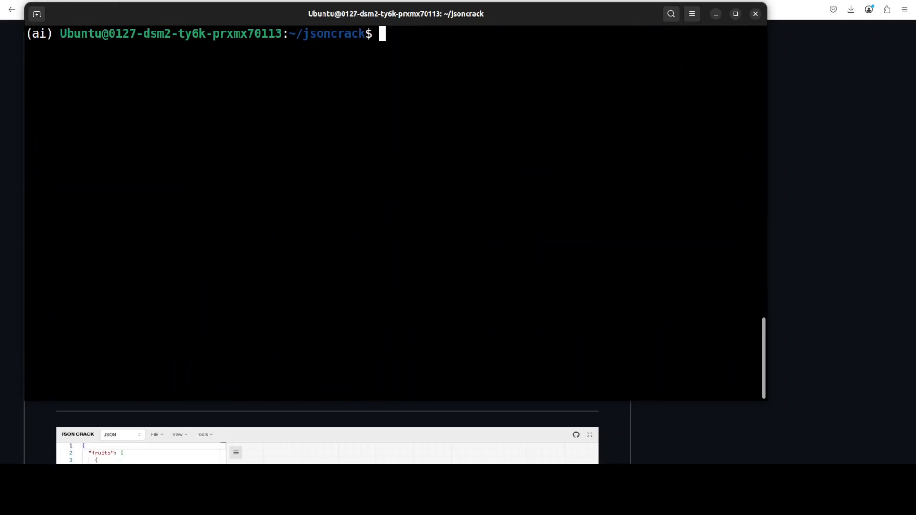
# Paste and run 'docker compose up' to start the JSON Crack containers.
pyautogui.rightClick(313, 105)
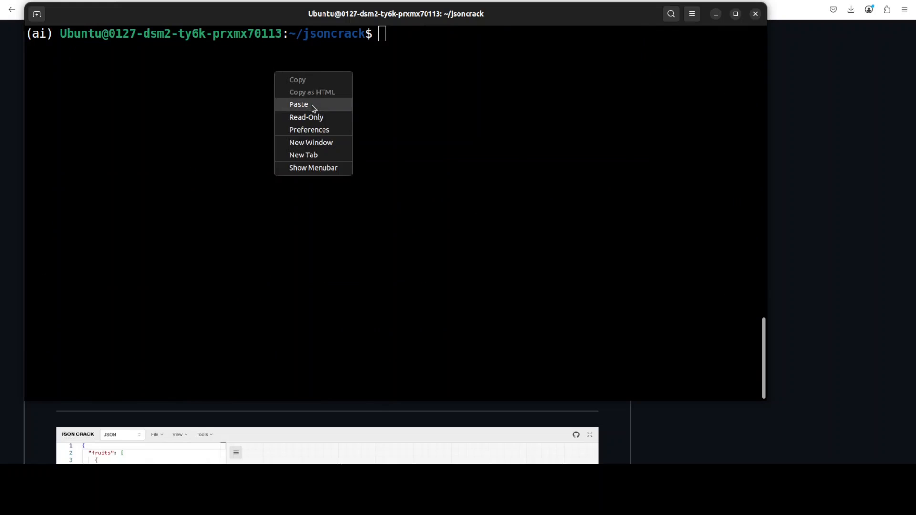
pyautogui.click(298, 104)
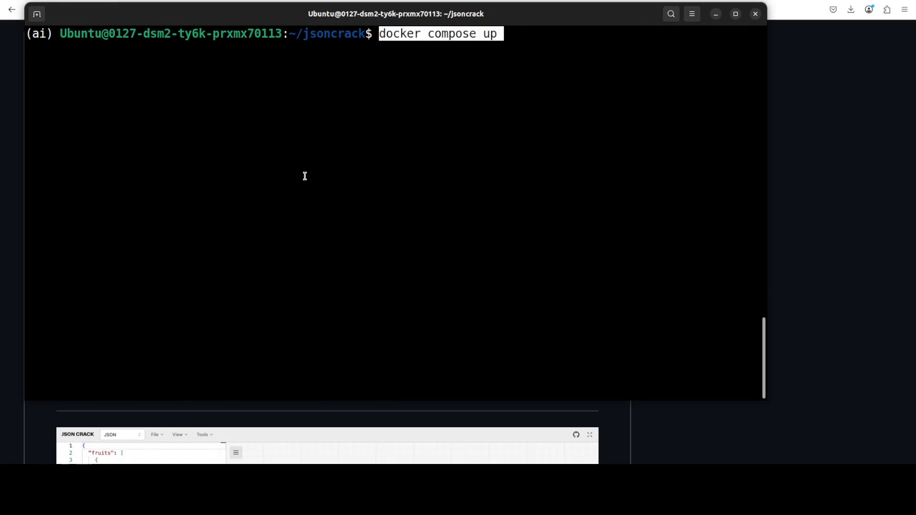
pyautogui.press('Return')
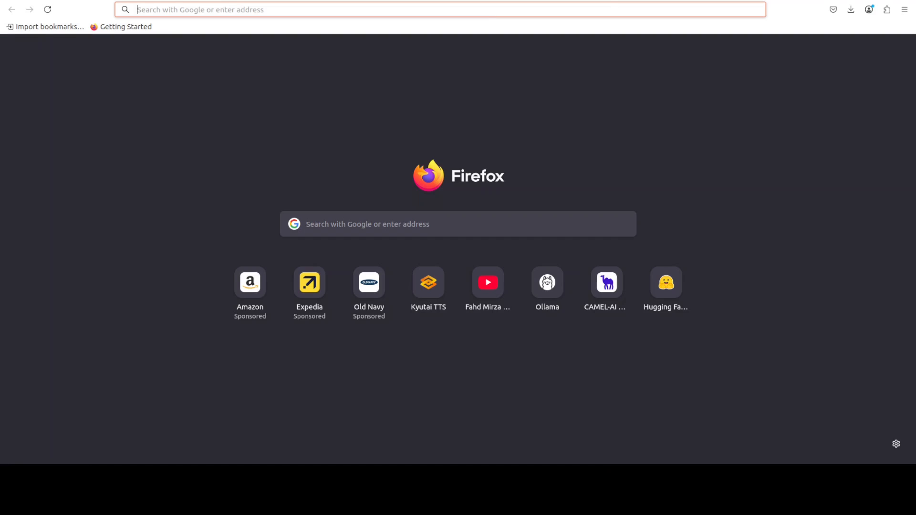
pyautogui.write('http://localhost:8888')
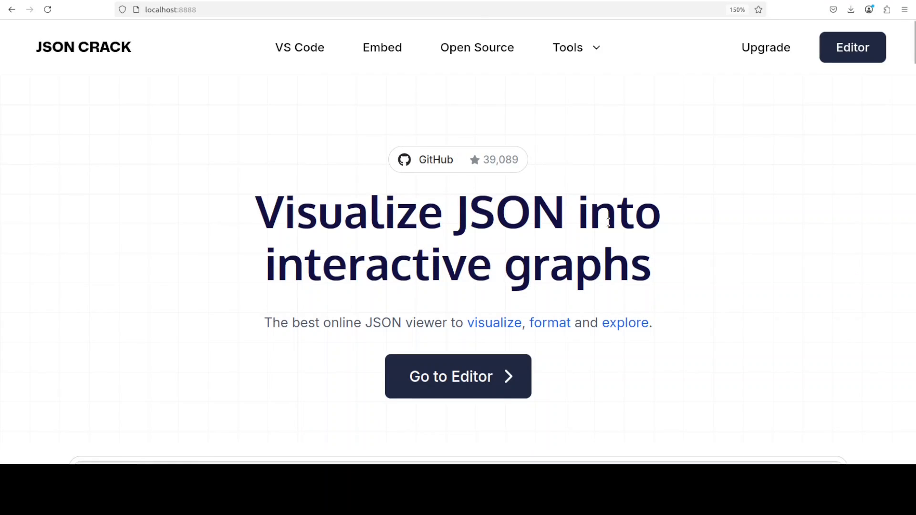
pyautogui.moveTo(607, 223)
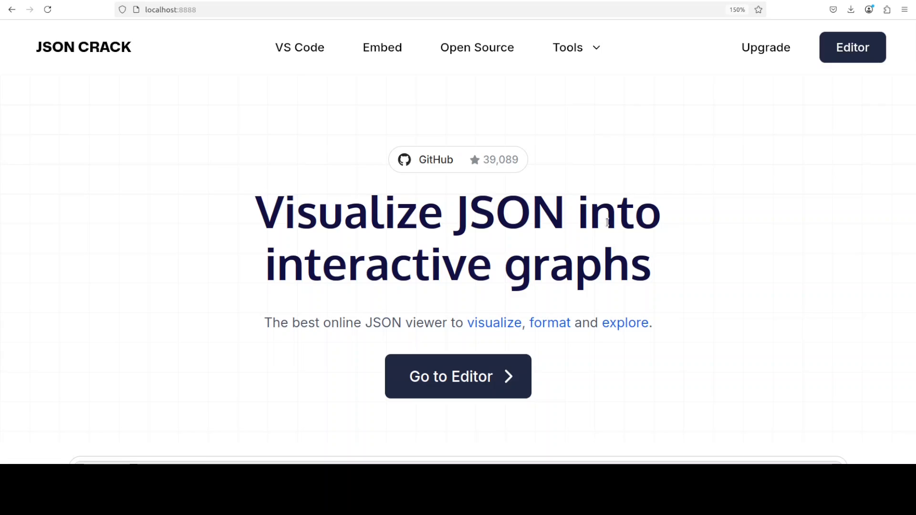
pyautogui.moveTo(611, 233)
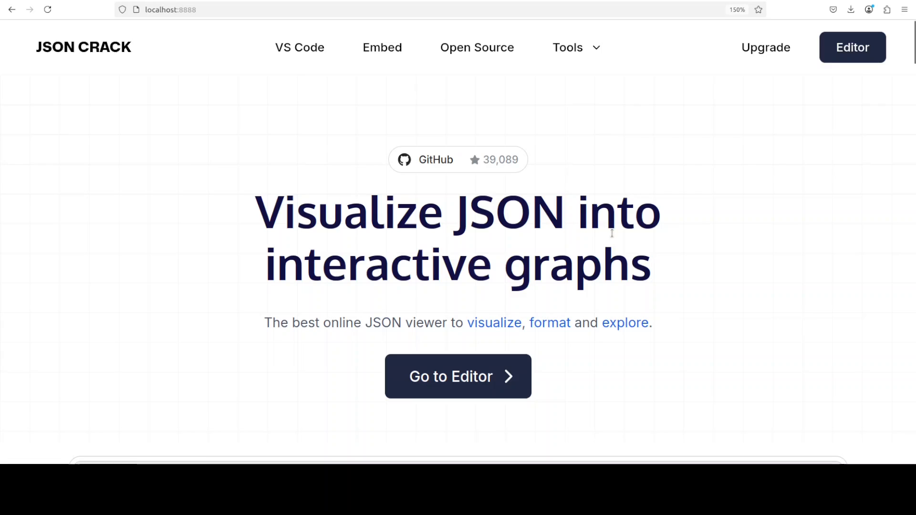
pyautogui.click(904, 10)
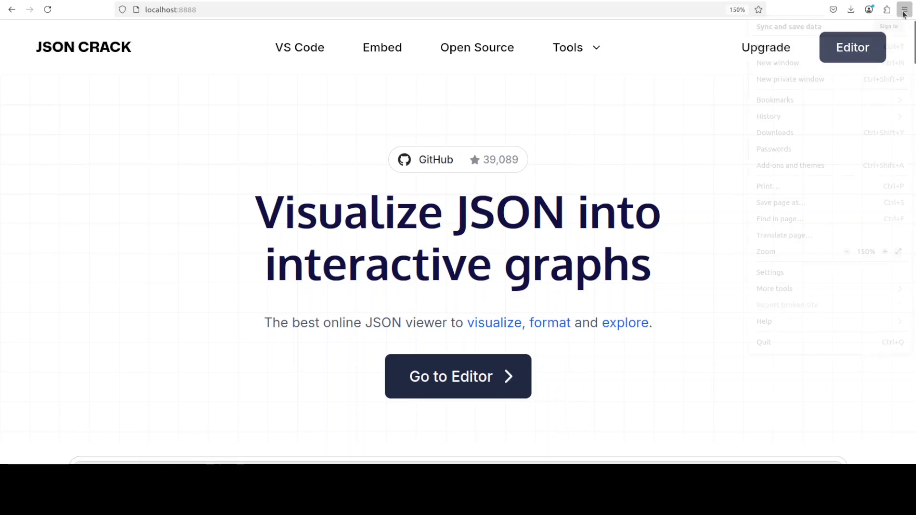
pyautogui.click(846, 253)
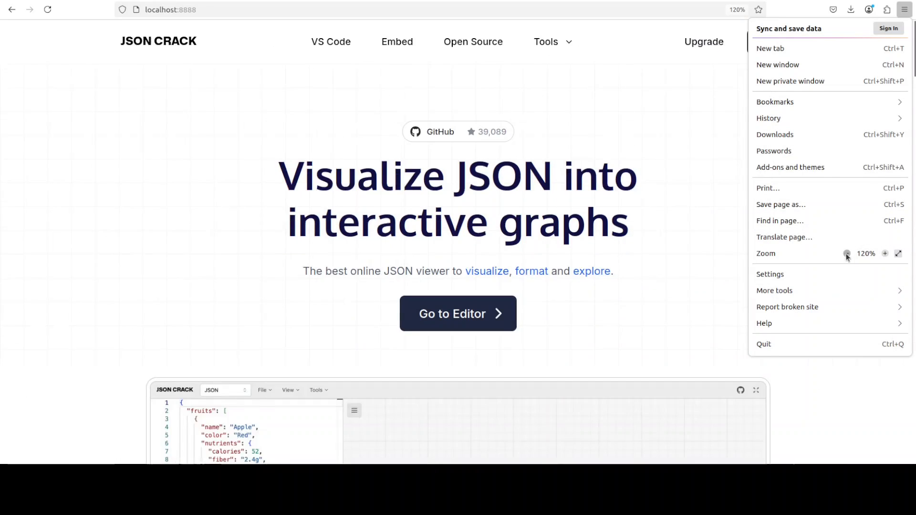
pyautogui.click(847, 254)
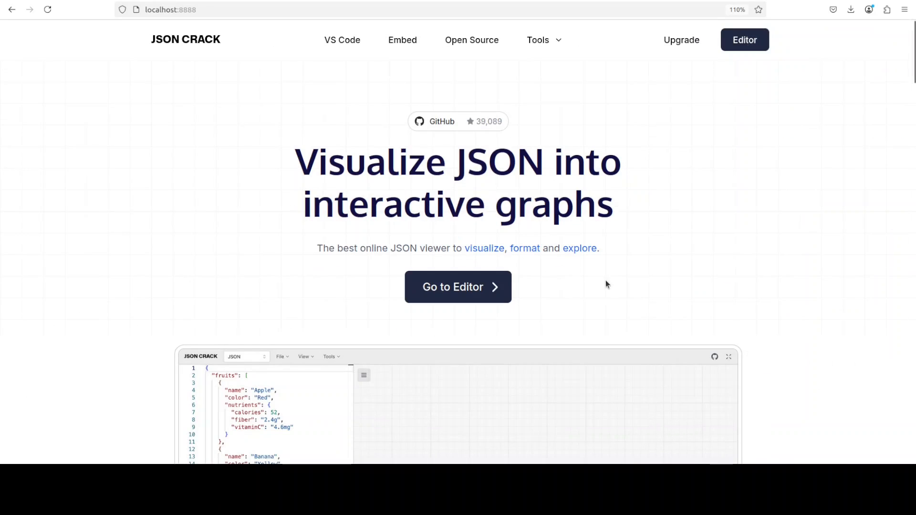
pyautogui.moveTo(504, 349)
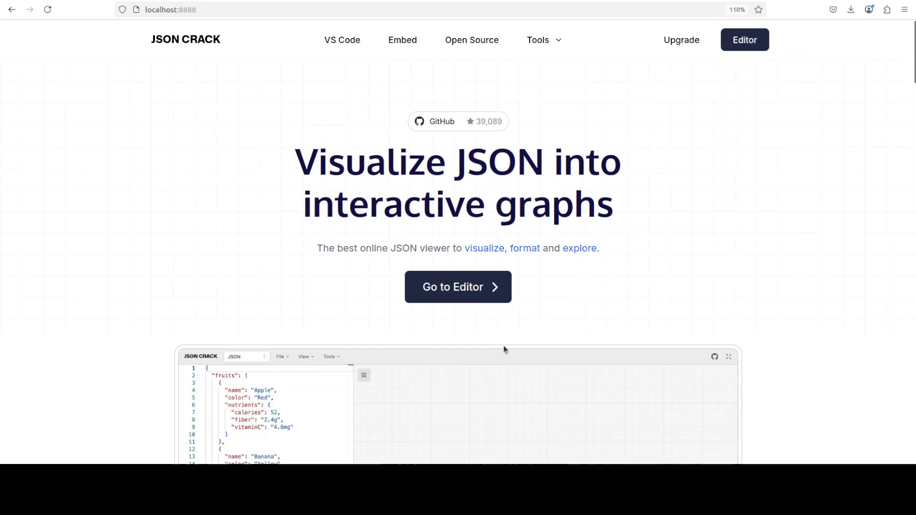
pyautogui.click(458, 286)
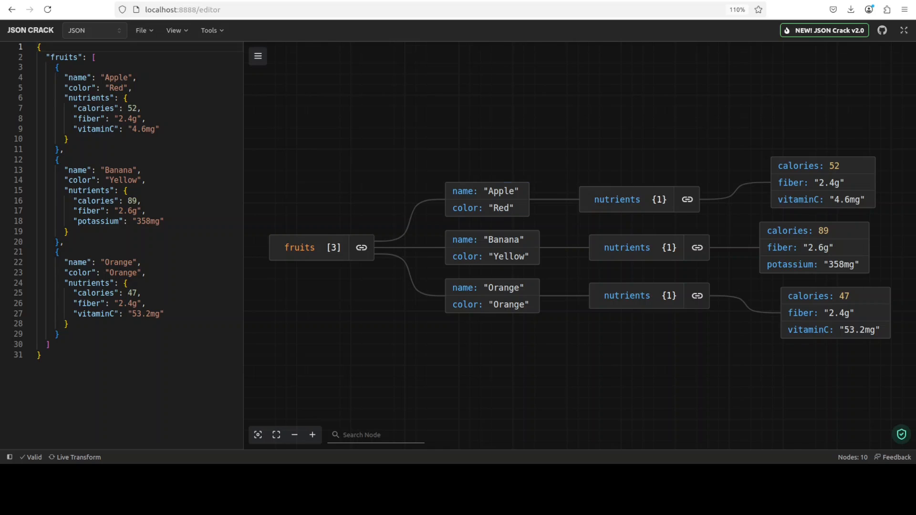
# View the Apple nutrients node's content and JSON path, then close the details.
pyautogui.click(637, 199)
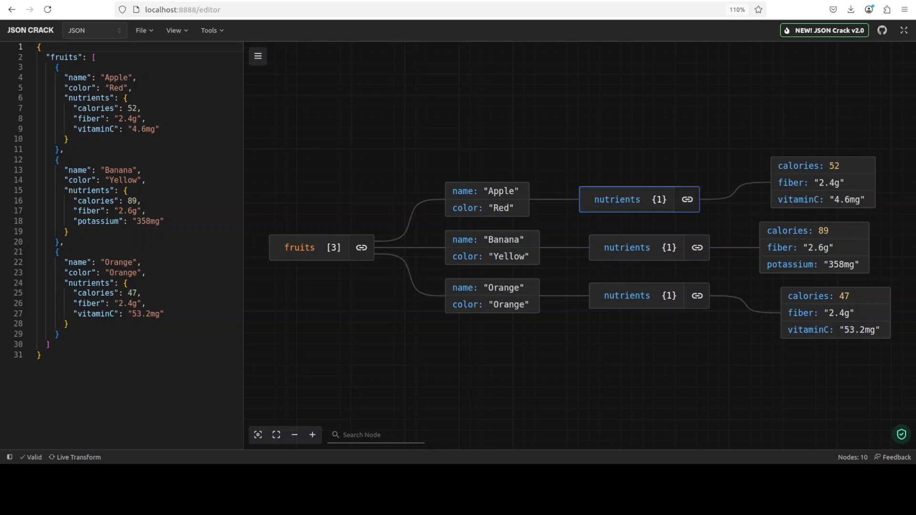
pyautogui.click(487, 200)
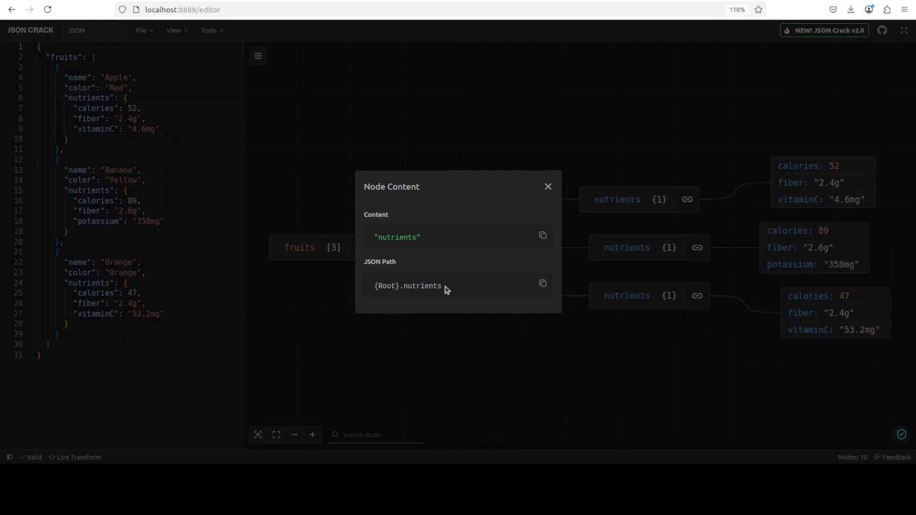
pyautogui.moveTo(542, 285)
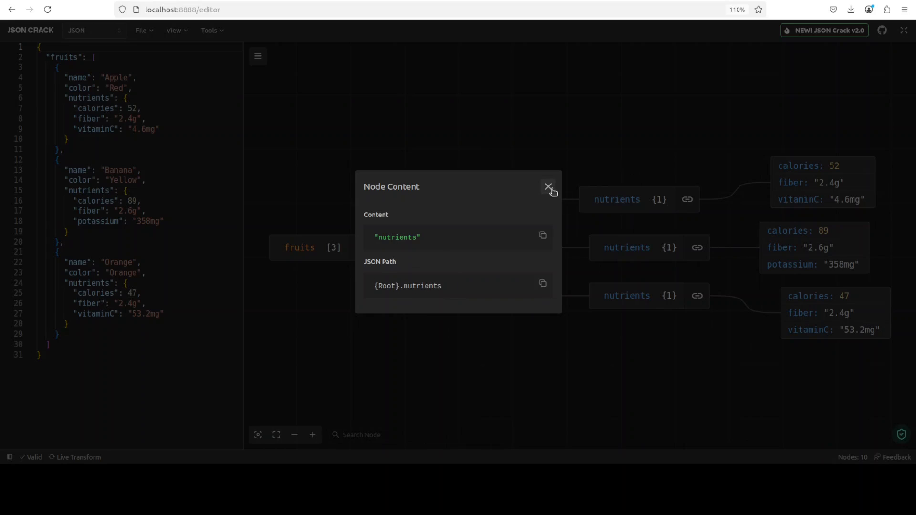
pyautogui.click(549, 187)
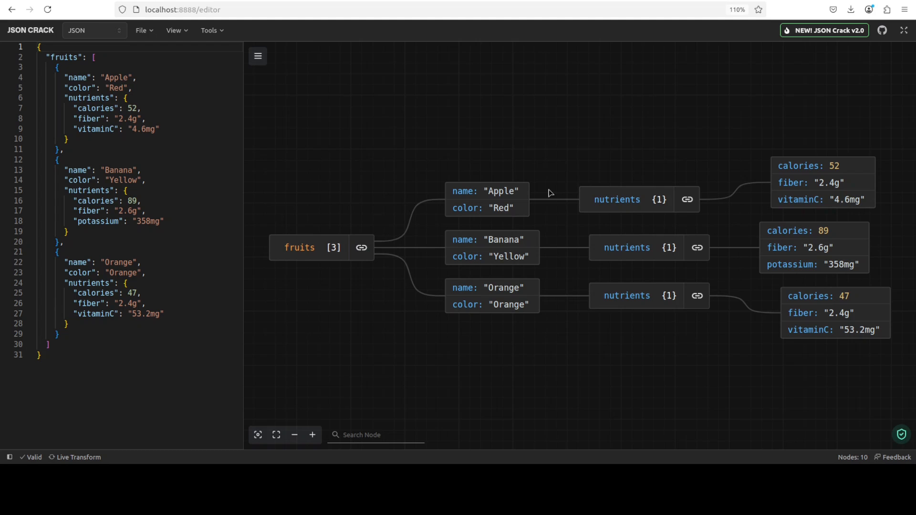
pyautogui.click(257, 57)
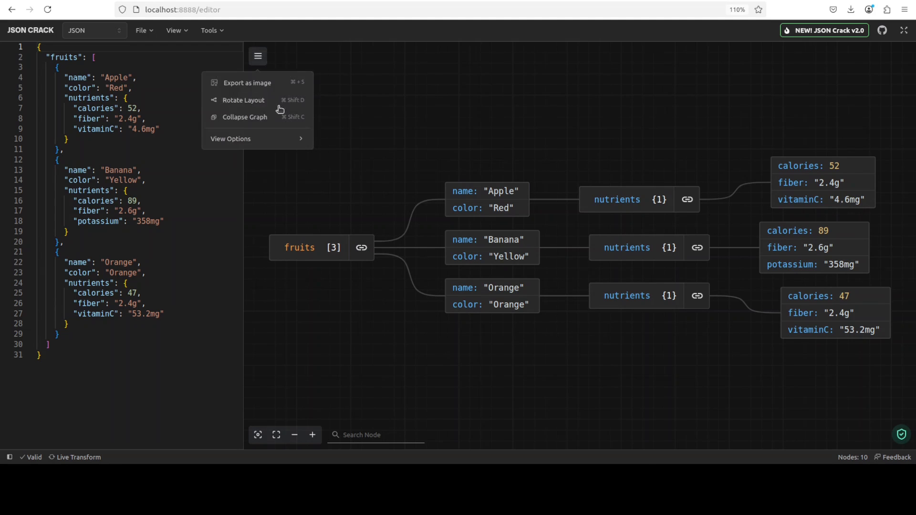
pyautogui.moveTo(269, 313)
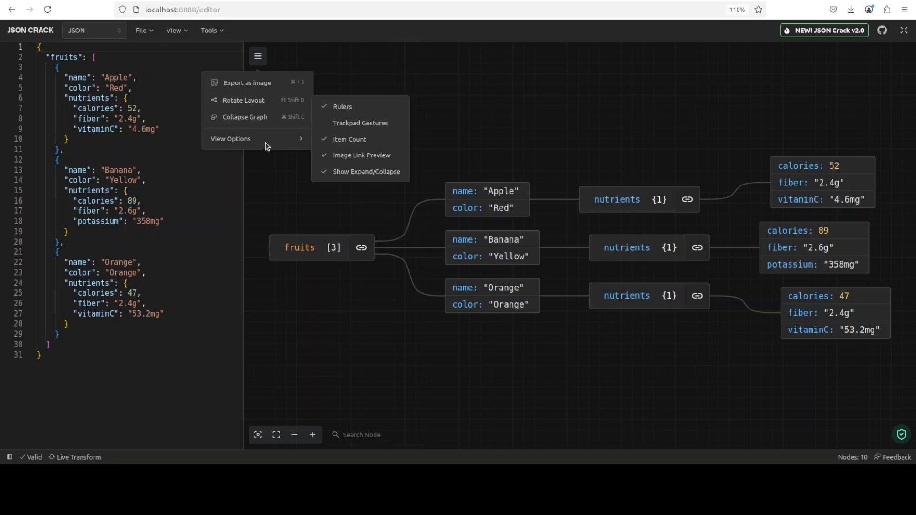
pyautogui.moveTo(255, 139)
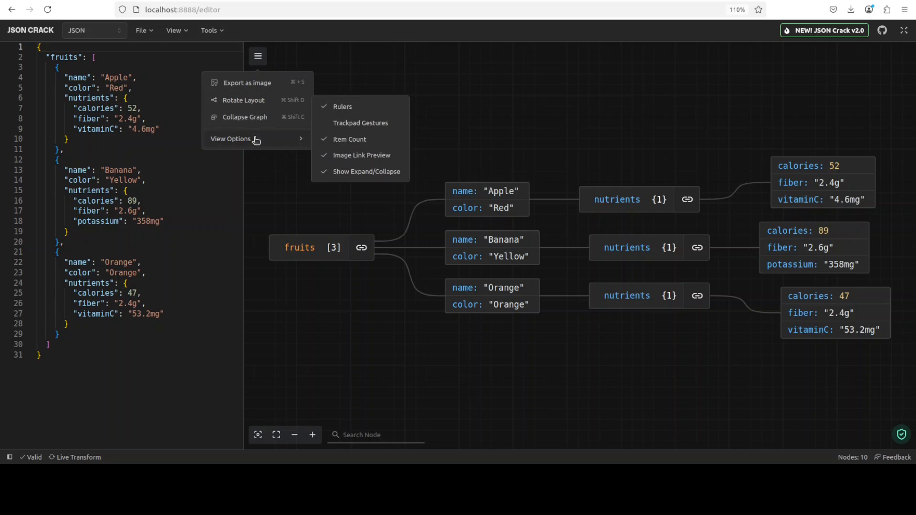
pyautogui.moveTo(373, 122)
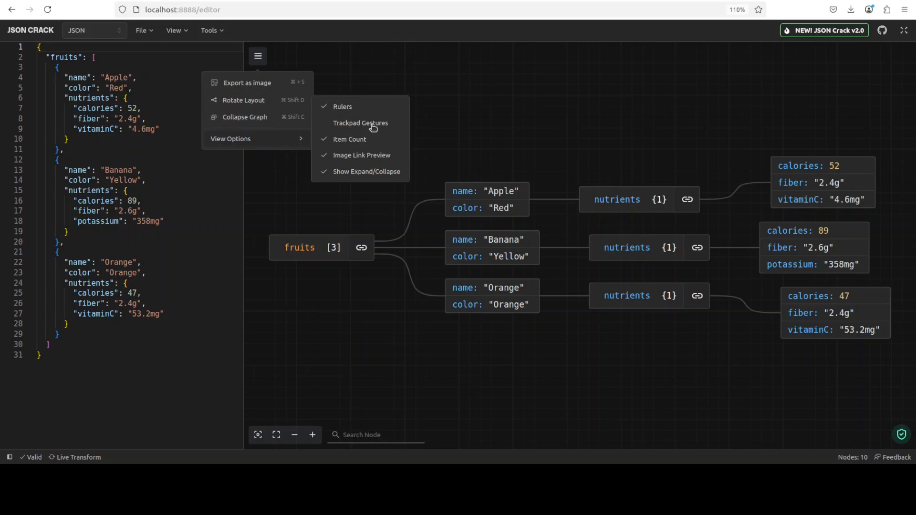
pyautogui.click(608, 218)
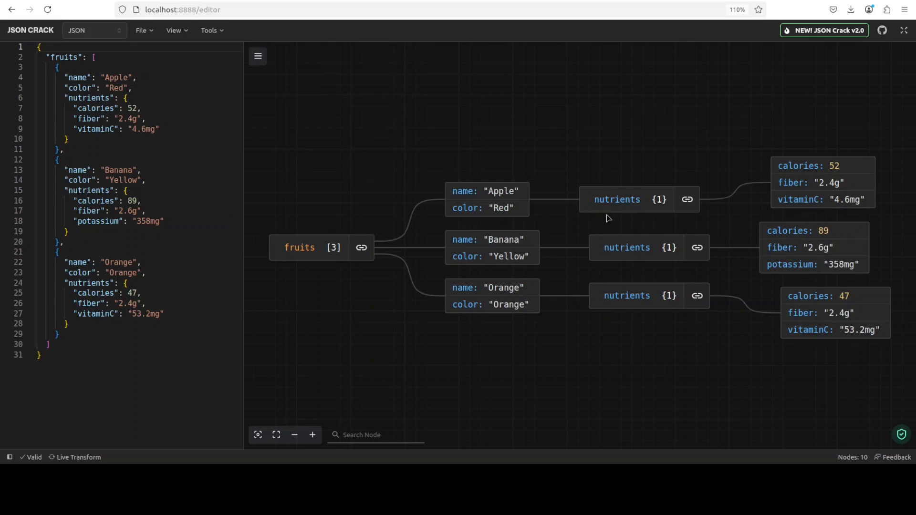
pyautogui.click(257, 55)
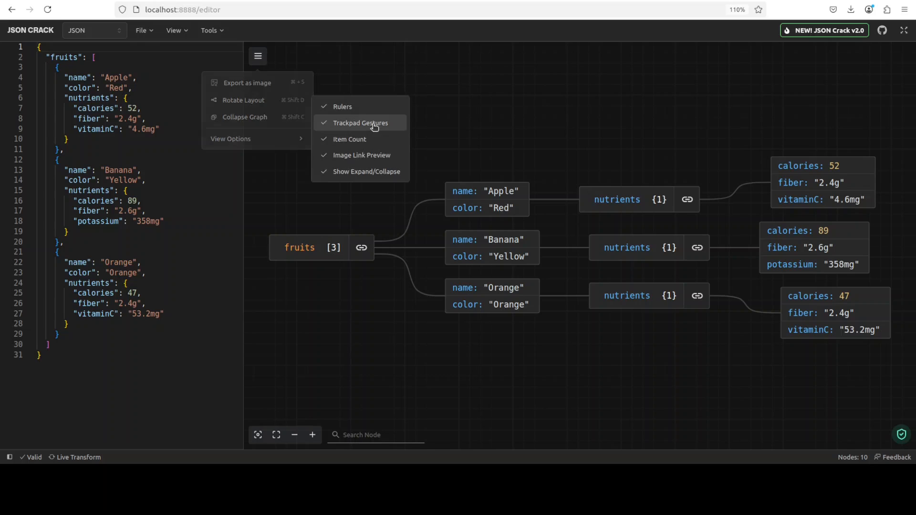
pyautogui.click(374, 128)
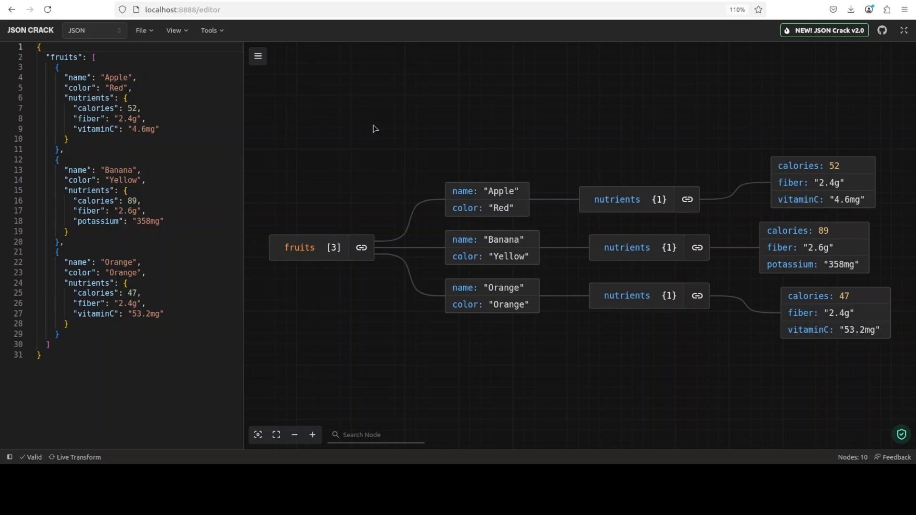
pyautogui.moveTo(375, 143)
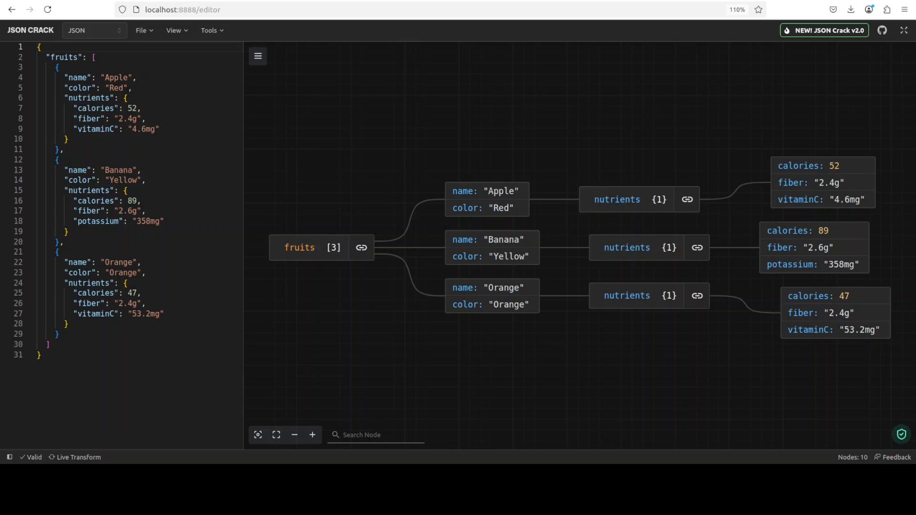
pyautogui.click(376, 434)
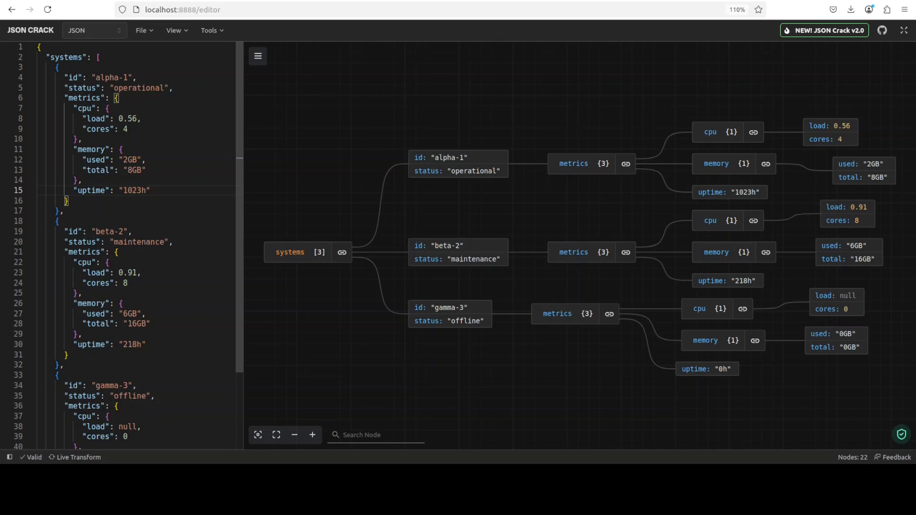
# Paste the nested systems JSON and show beta-2's uptime '218h' node details.
pyautogui.click(150, 191)
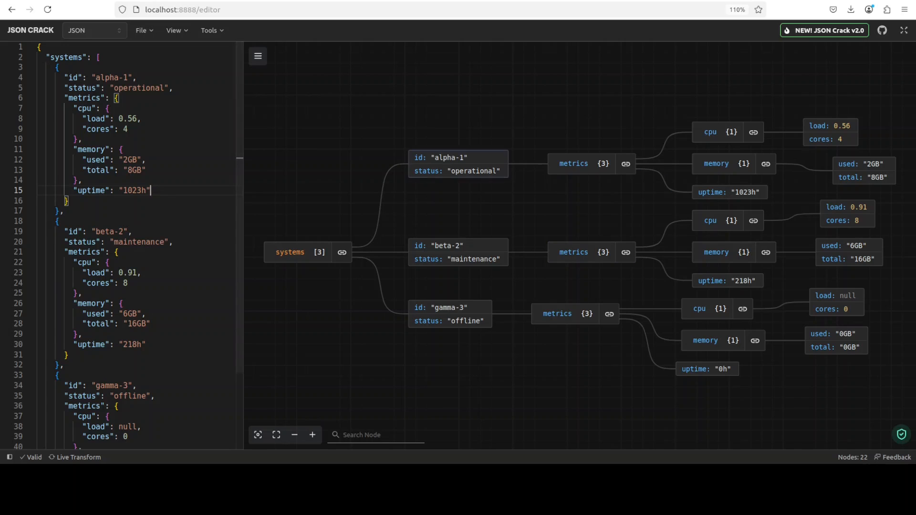
pyautogui.click(458, 163)
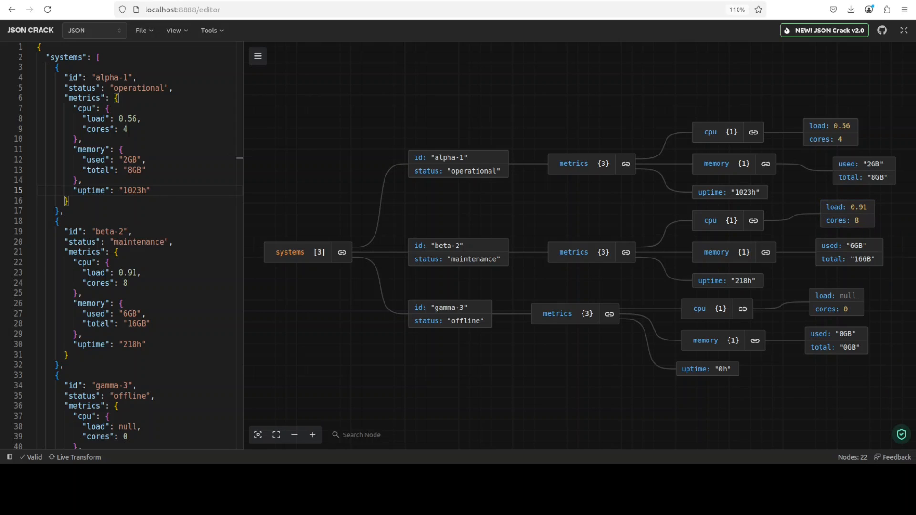
pyautogui.click(574, 314)
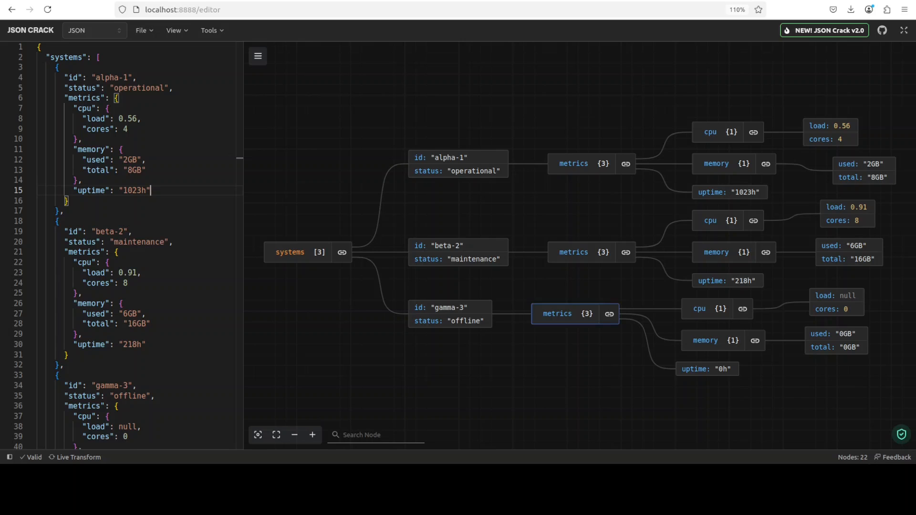
pyautogui.click(449, 314)
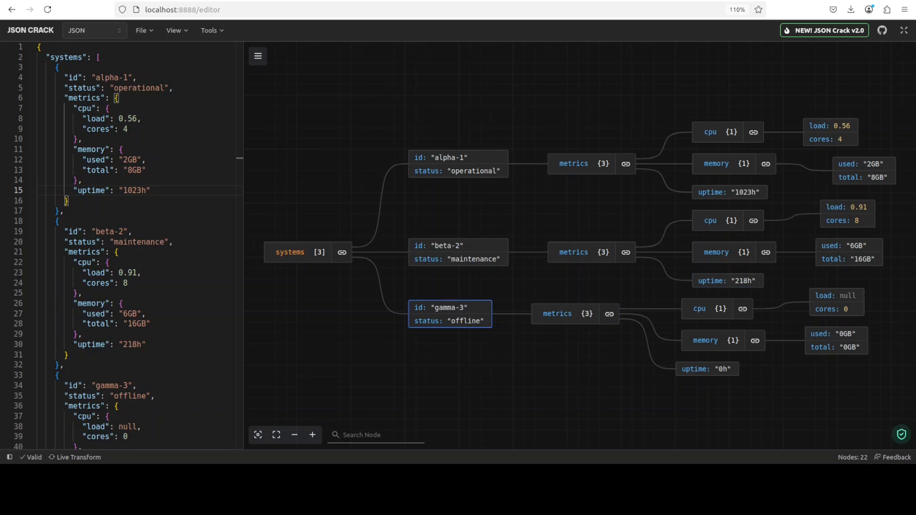
pyautogui.click(726, 280)
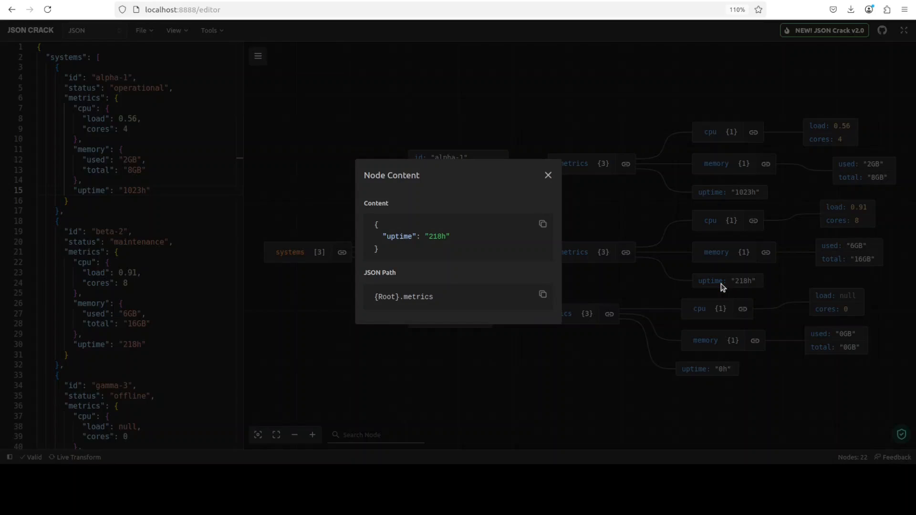
pyautogui.moveTo(447, 297)
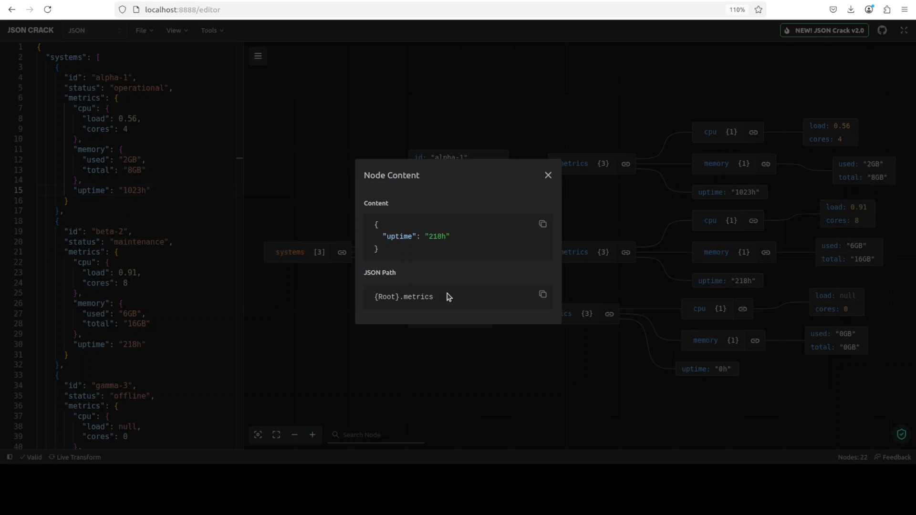
pyautogui.moveTo(448, 297)
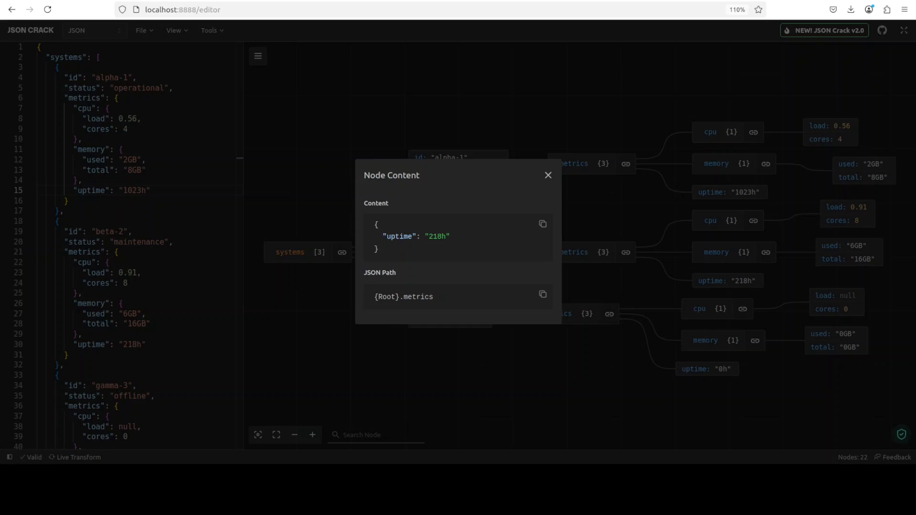
# Dismiss the uptime '218h' Node Content window to return to the three-server graph.
pyautogui.click(547, 175)
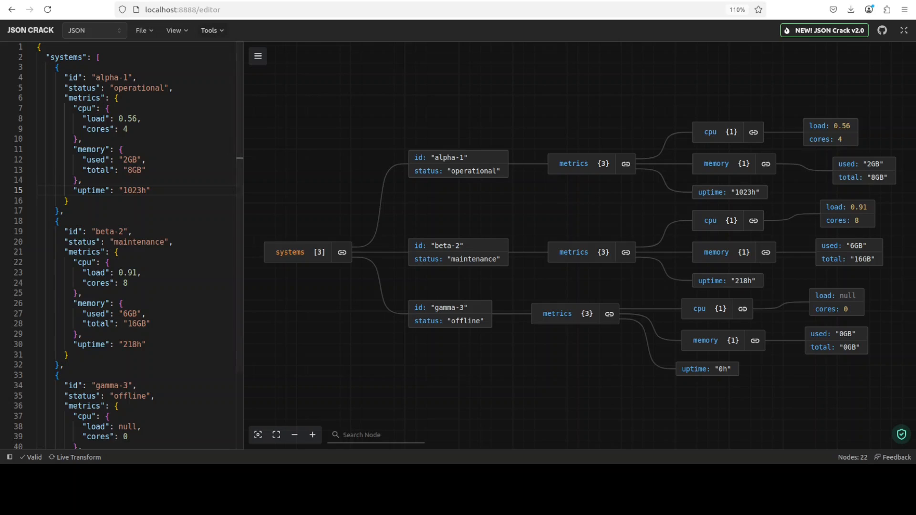
pyautogui.click(209, 30)
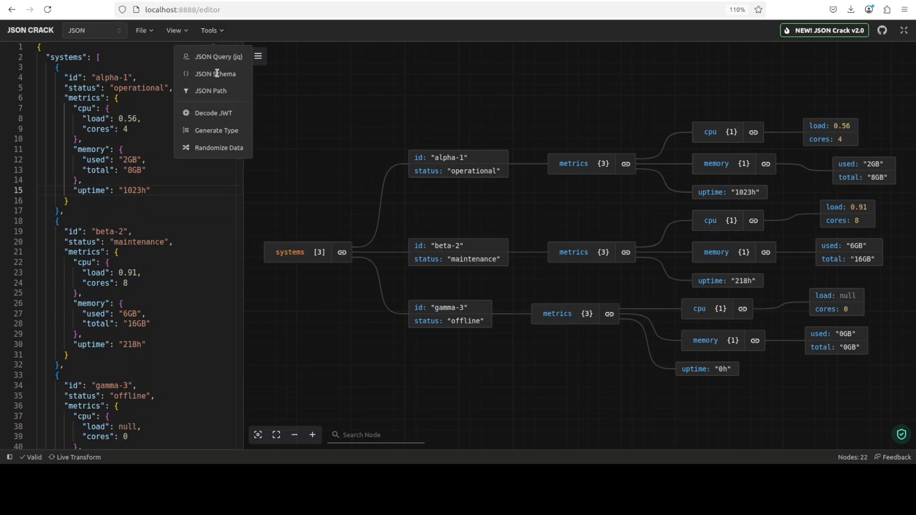
pyautogui.moveTo(218, 57)
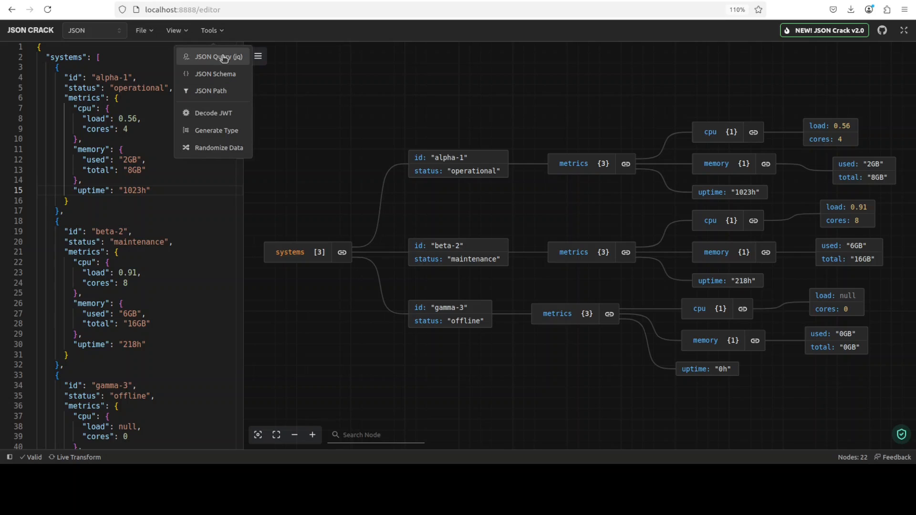
pyautogui.click(221, 56)
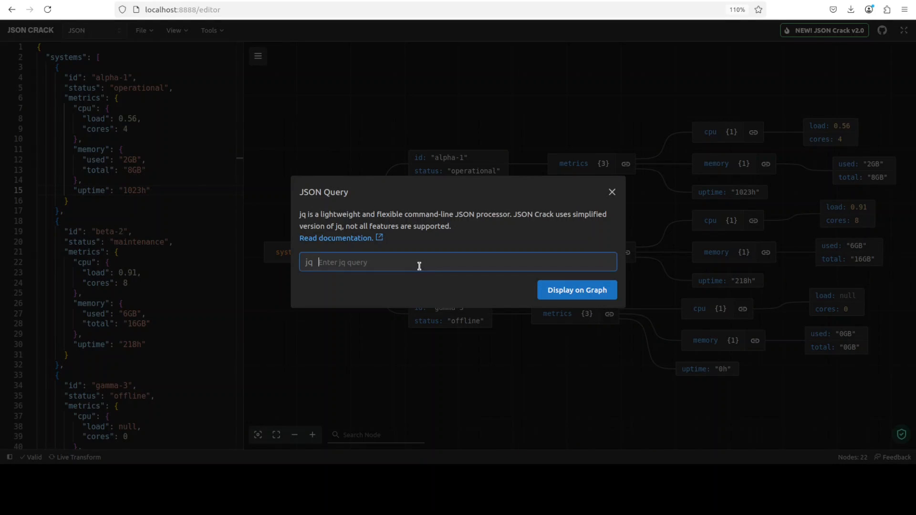
pyautogui.write("jq '.systems[].id' data.json")
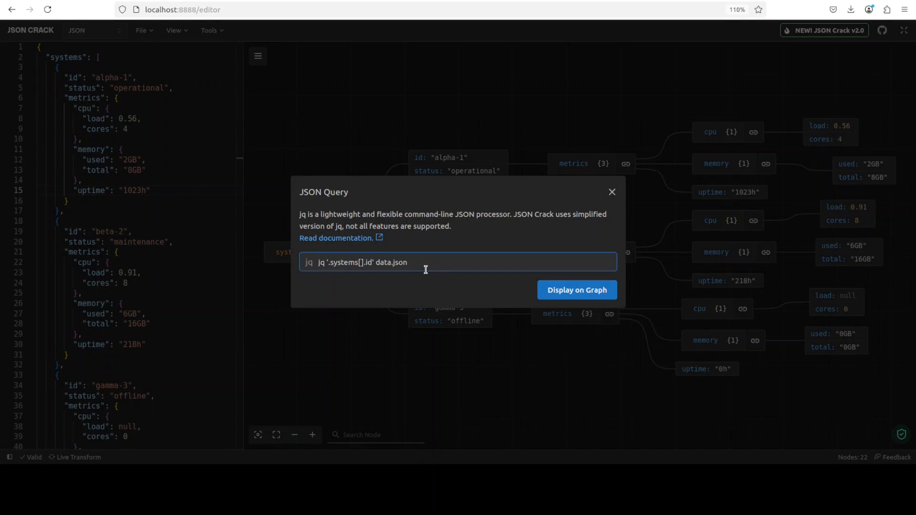
pyautogui.click(576, 290)
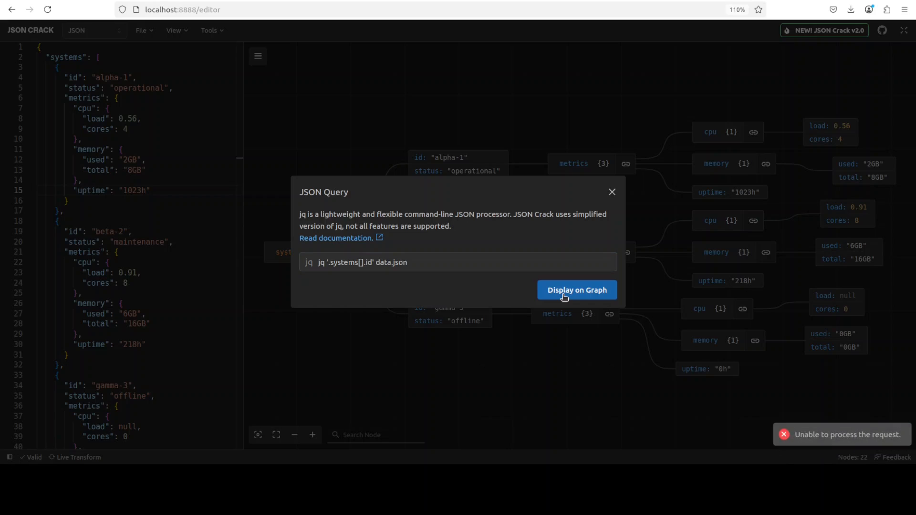
pyautogui.moveTo(887, 450)
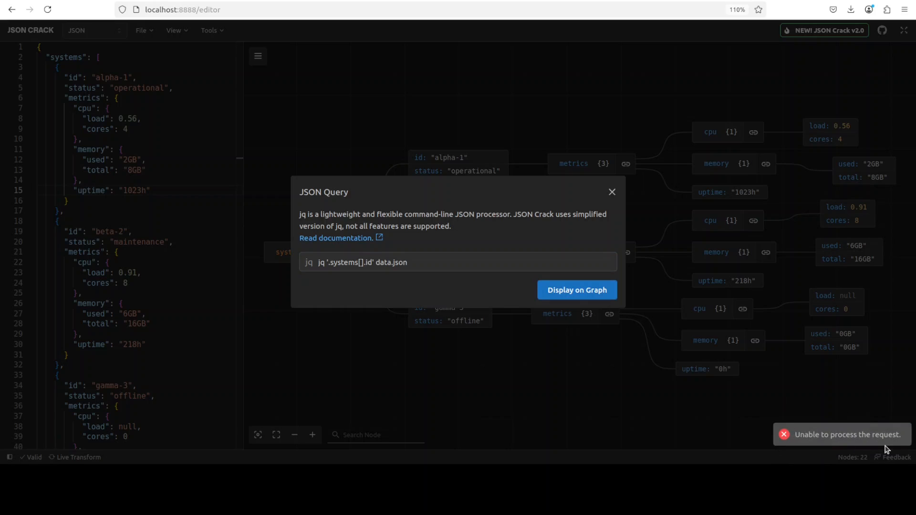
pyautogui.moveTo(549, 304)
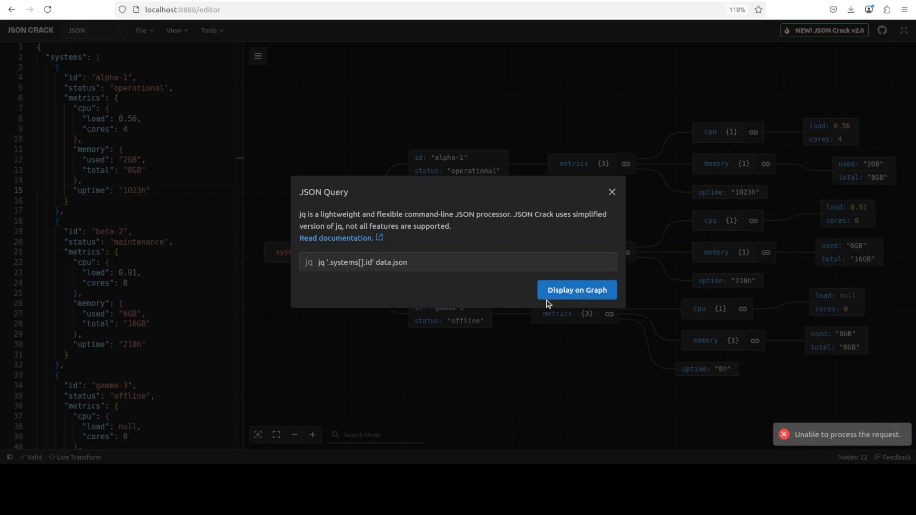
pyautogui.moveTo(577, 290)
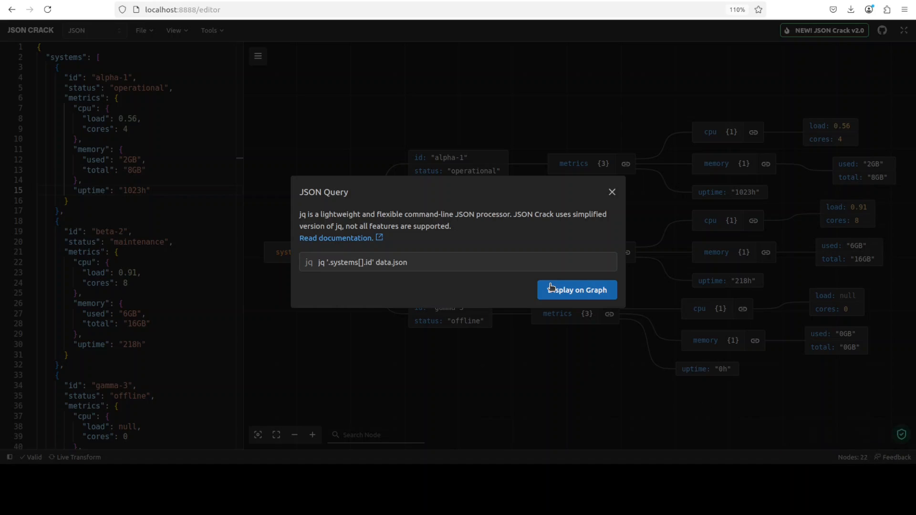
pyautogui.moveTo(411, 266)
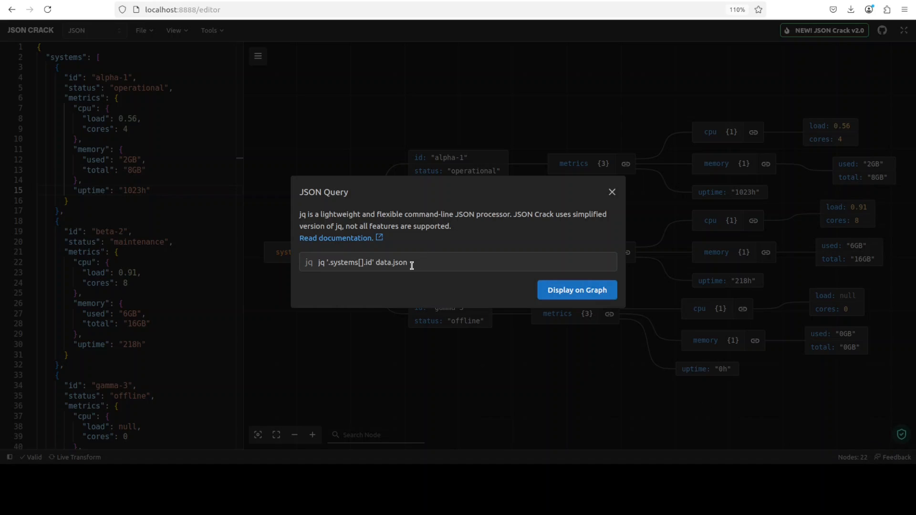
pyautogui.moveTo(646, 195)
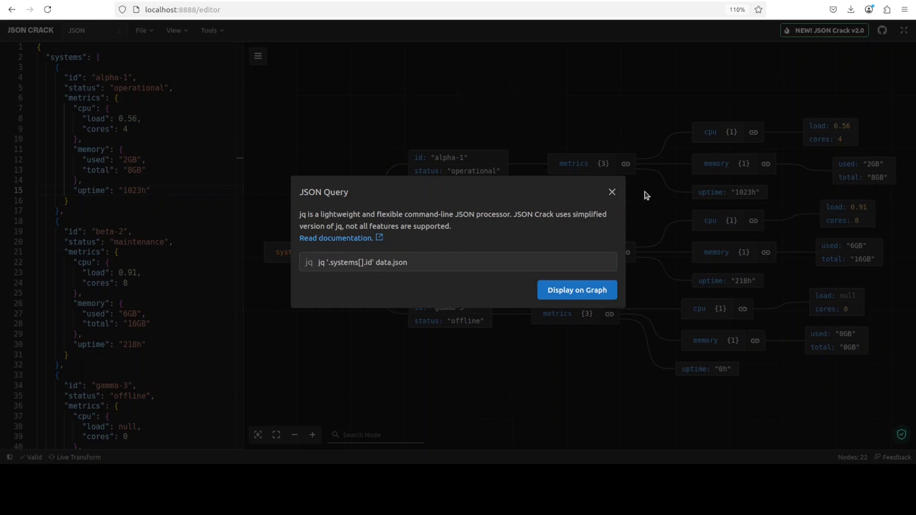
pyautogui.click(612, 192)
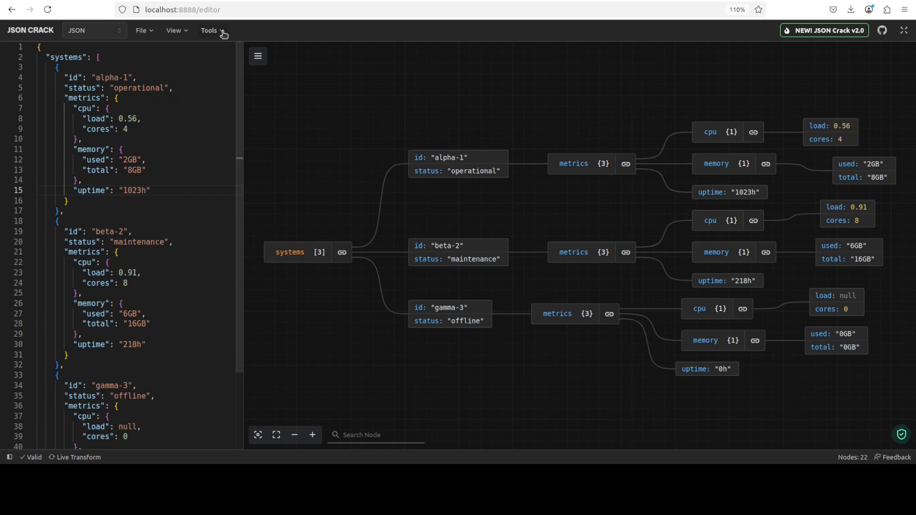
pyautogui.click(209, 30)
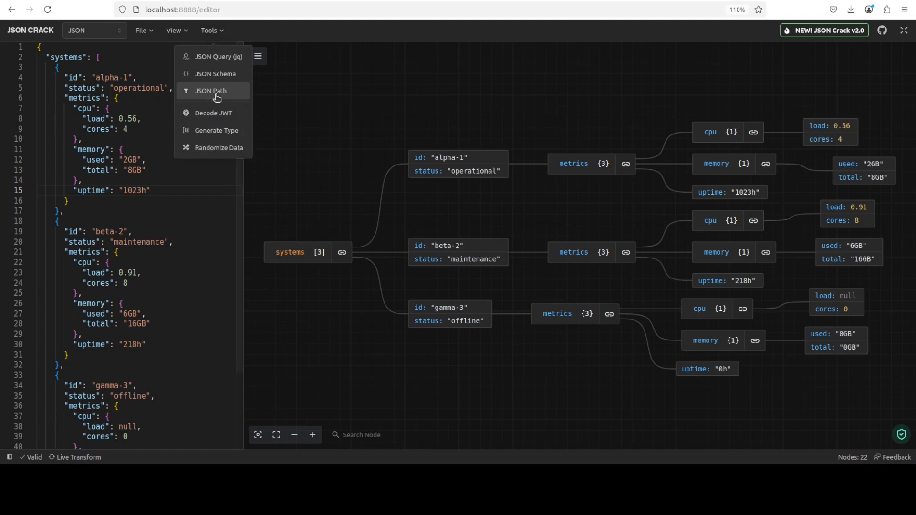
pyautogui.click(209, 91)
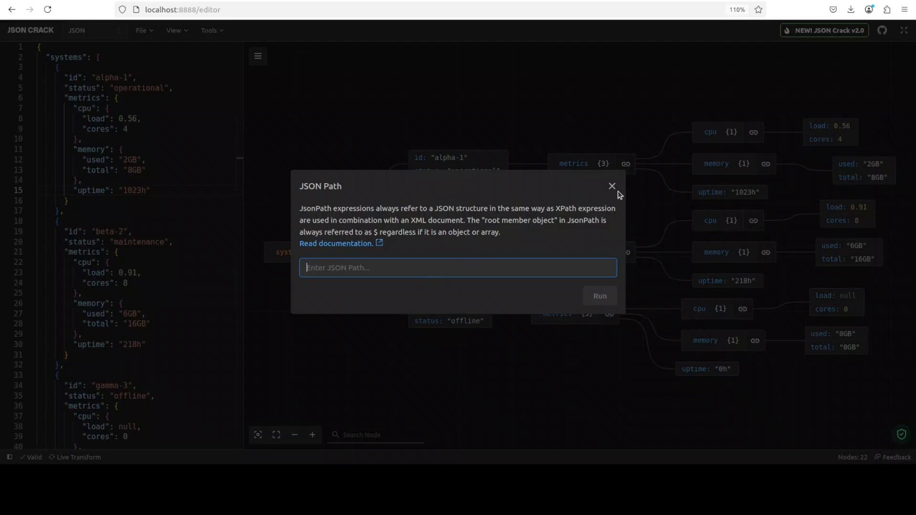
pyautogui.moveTo(612, 187)
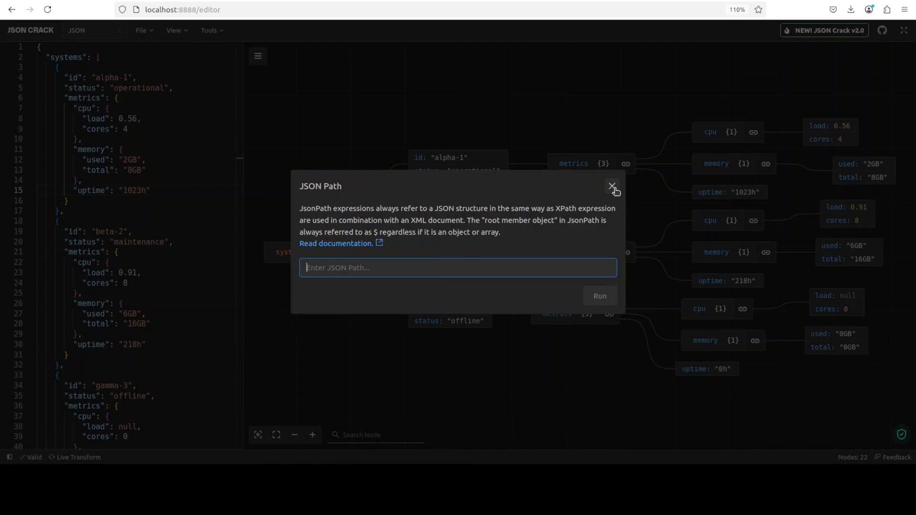
pyautogui.click(612, 187)
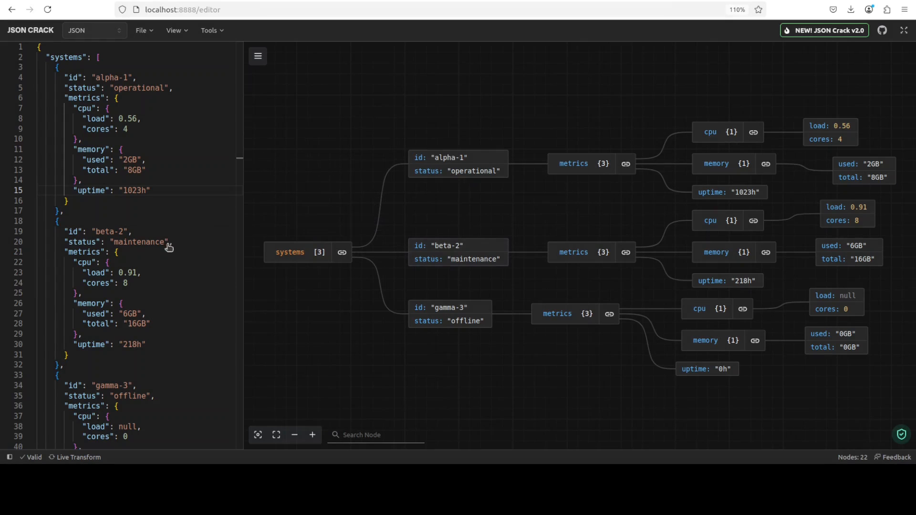
pyautogui.click(583, 252)
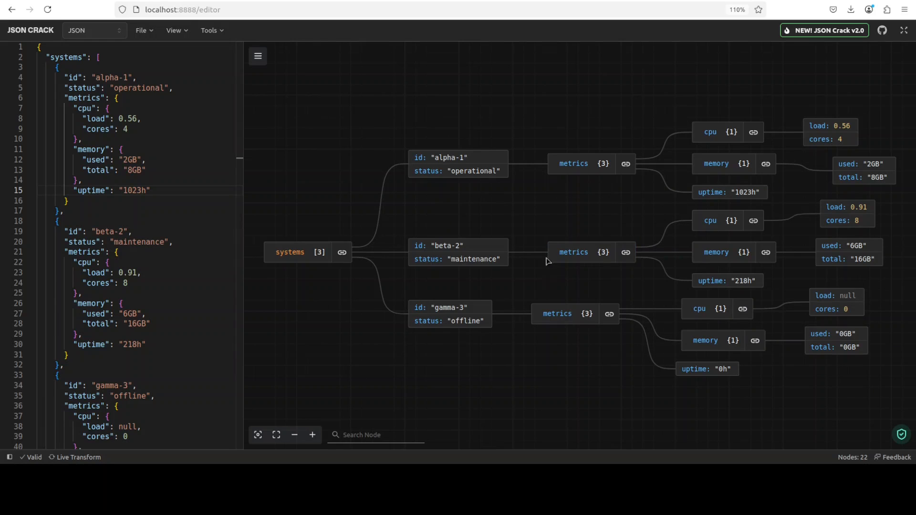
pyautogui.moveTo(538, 268)
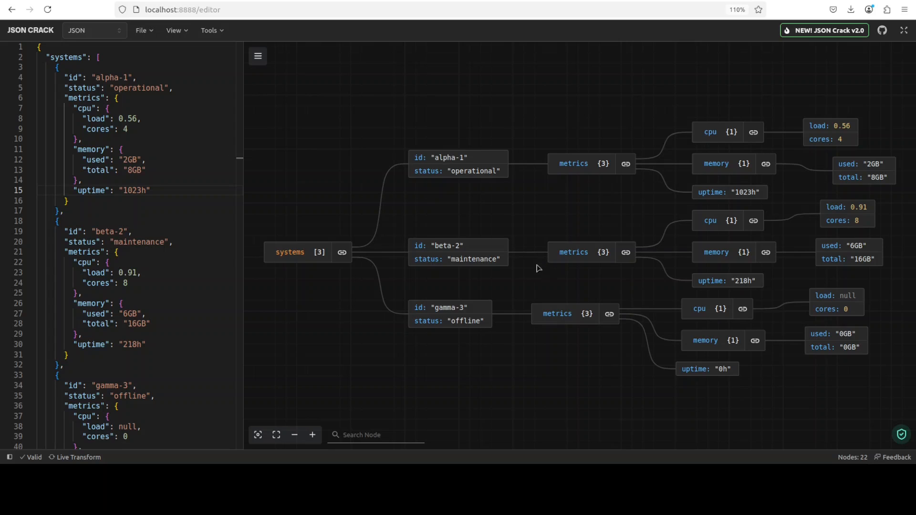
pyautogui.moveTo(275, 246)
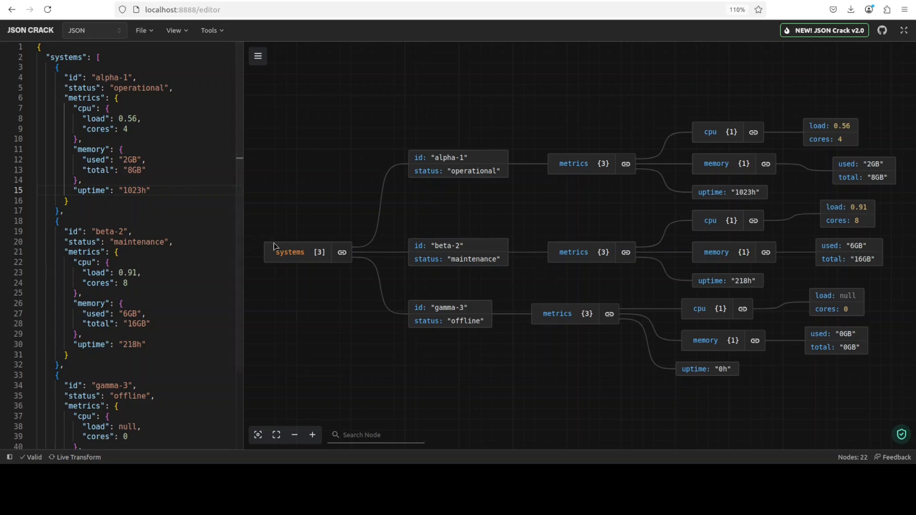
pyautogui.moveTo(327, 242)
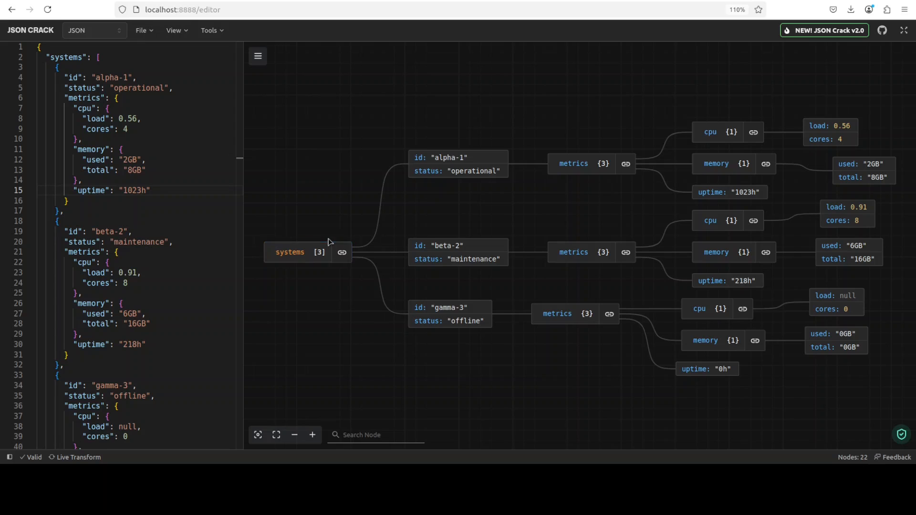
pyautogui.moveTo(321, 159)
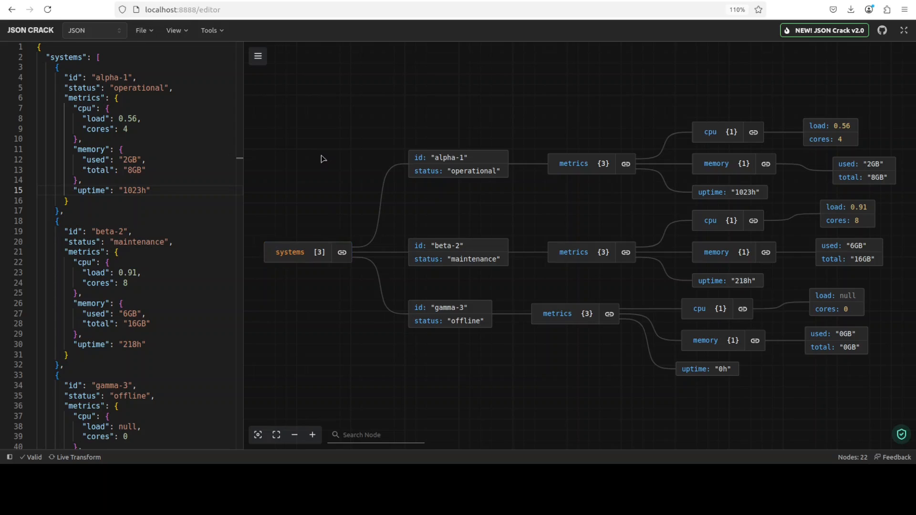